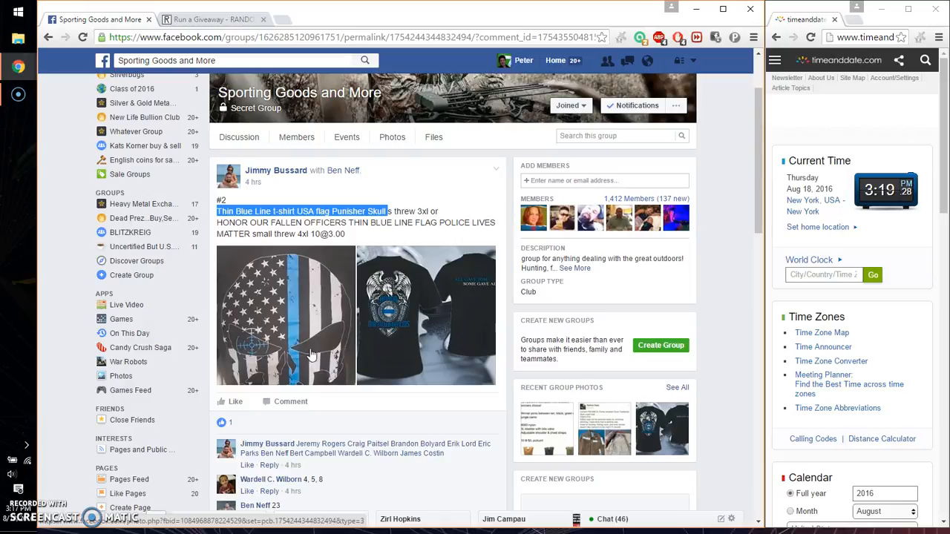
Comment 'live' at the bottom of the group's T-shirt giveaway post.
{"action": "scroll", "scroll_direction": "down", "scroll_amount": 3}
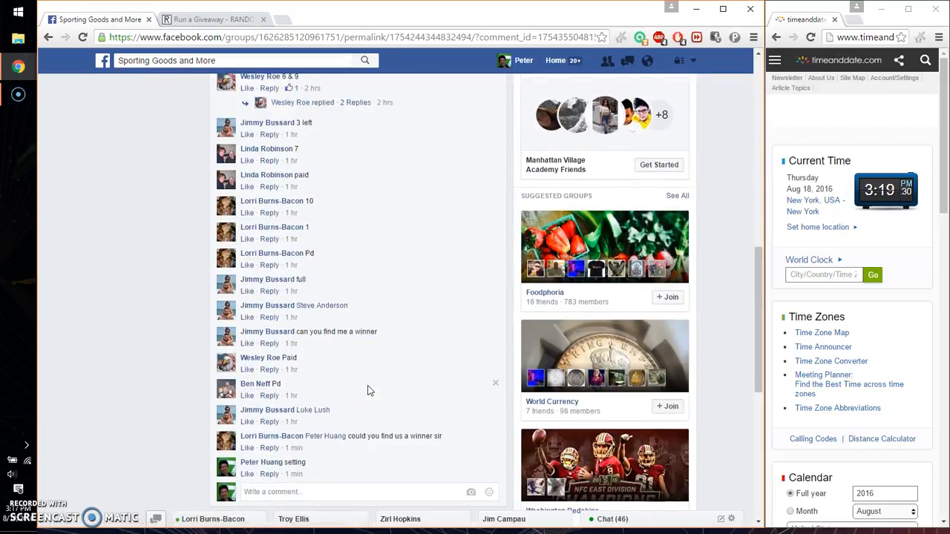
{"action": "scroll", "scroll_direction": "down", "scroll_amount": 3}
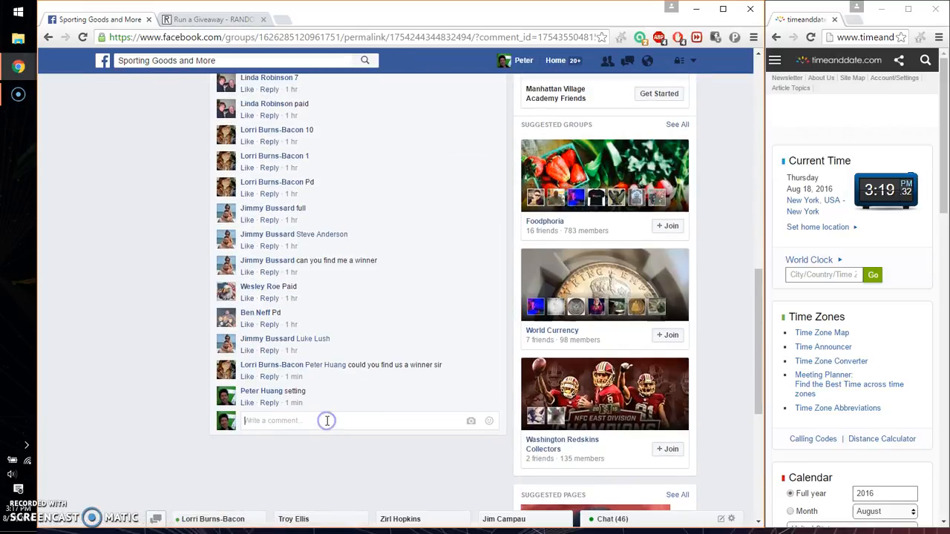
{"action": "type", "text": "live"}
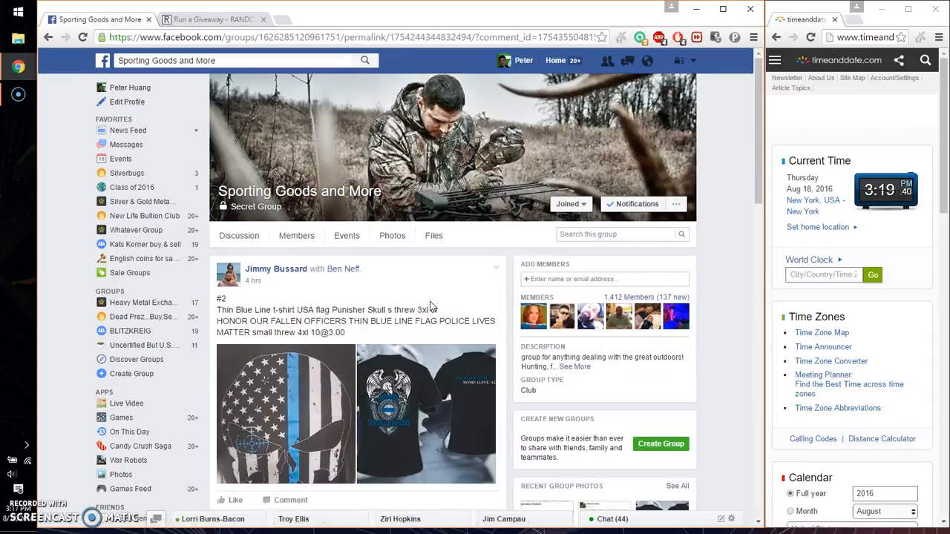
Expand the entries comment via See More to show the full ten-name numbered list for copying.
{"action": "scroll", "scroll_direction": "down", "scroll_amount": 3}
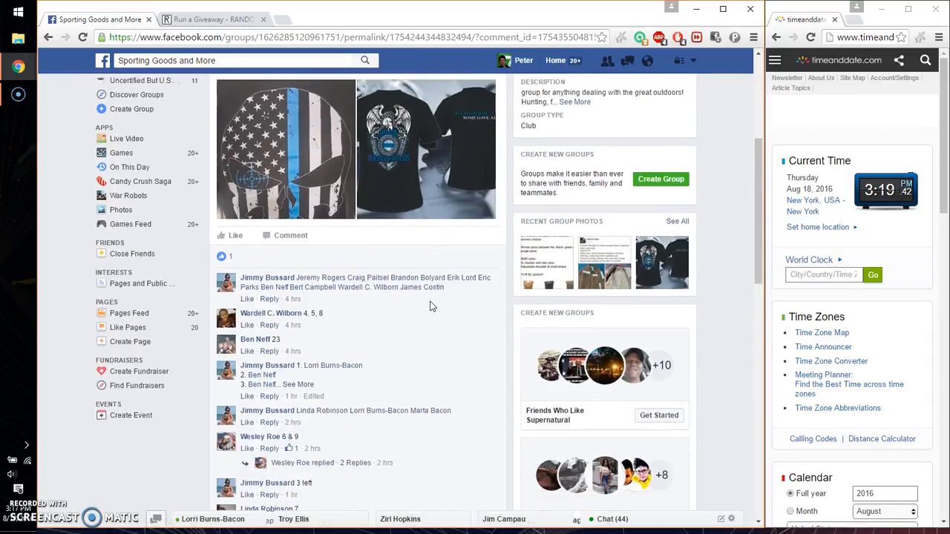
{"action": "scroll", "scroll_direction": "down", "scroll_amount": 3}
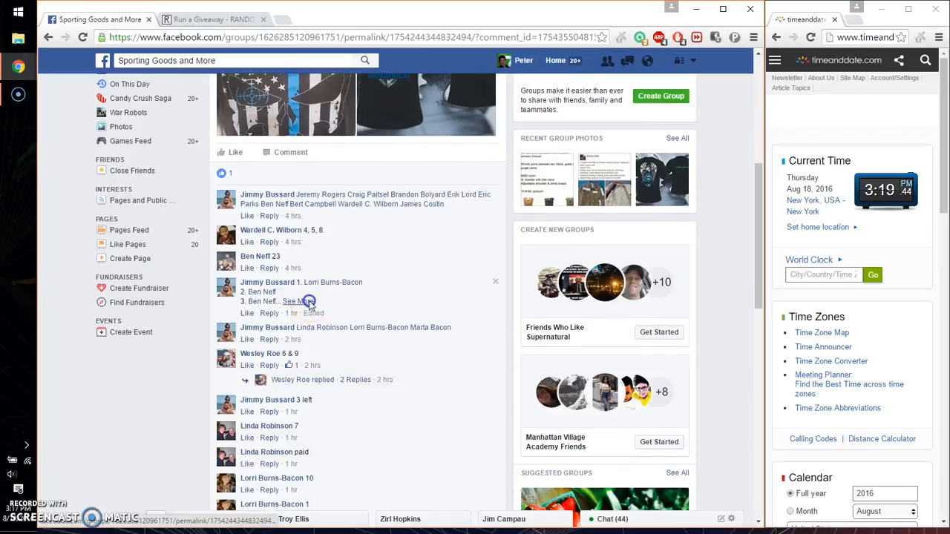
{"action": "left_click", "coordinate": [291, 301]}
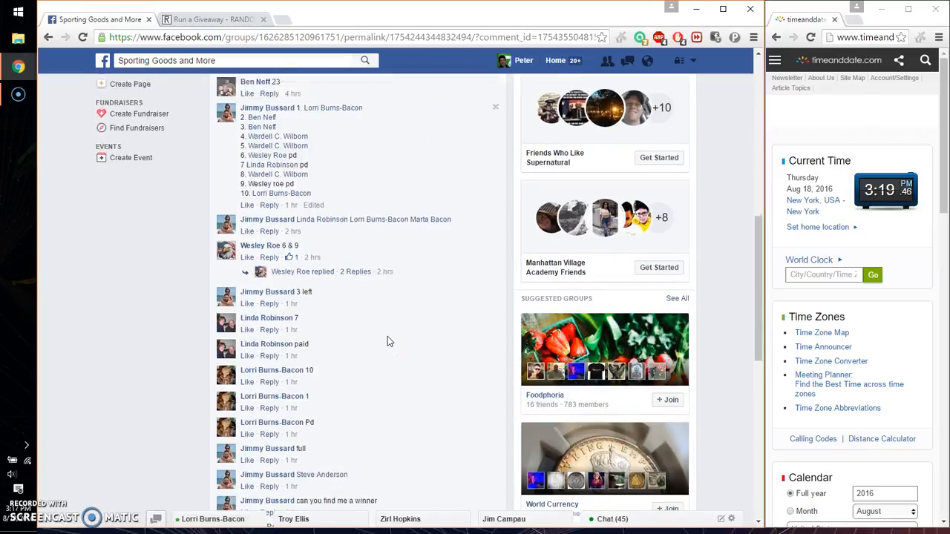
{"action": "scroll", "scroll_direction": "up", "scroll_amount": 3}
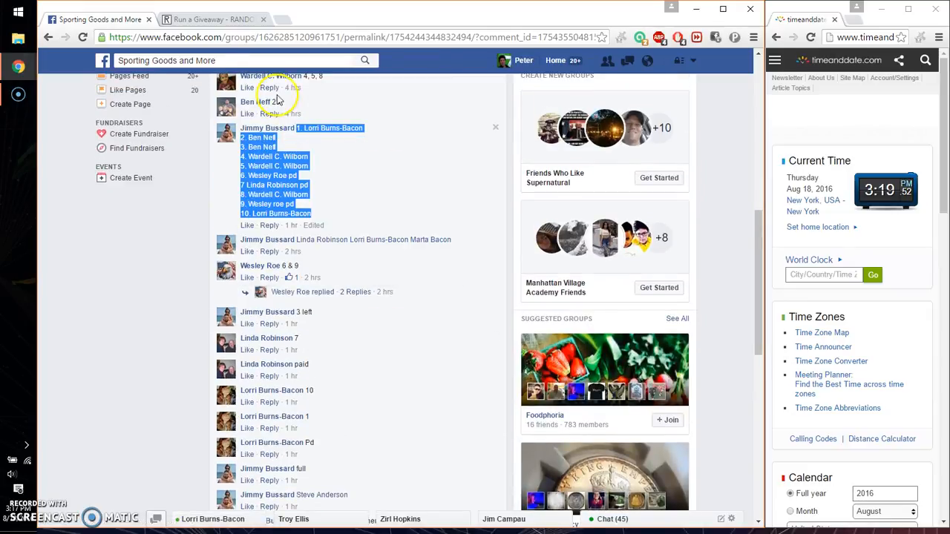
Roll 2d6 for a round count of 7 on the ten-entry RANDOM.ORG giveaway and begin it.
{"action": "left_click", "coordinate": [213, 19]}
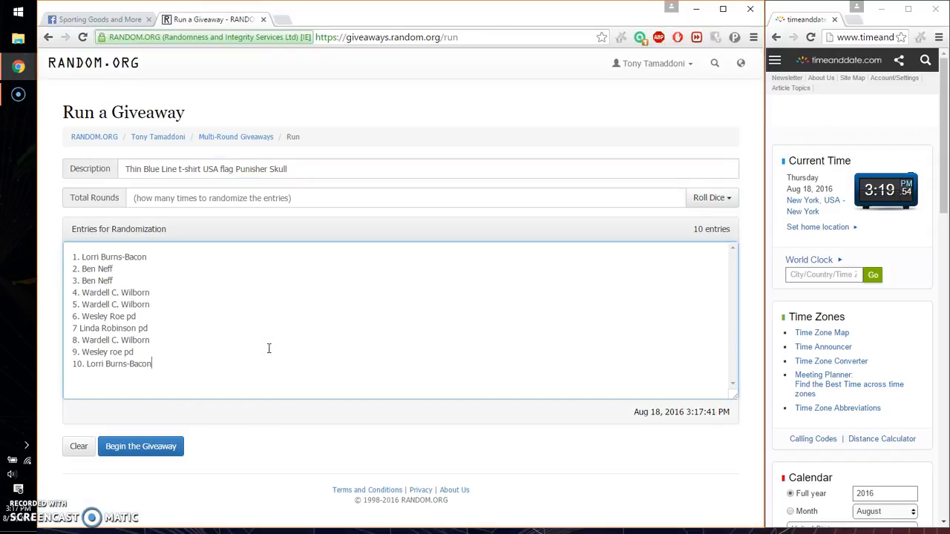
{"action": "left_click", "coordinate": [709, 198]}
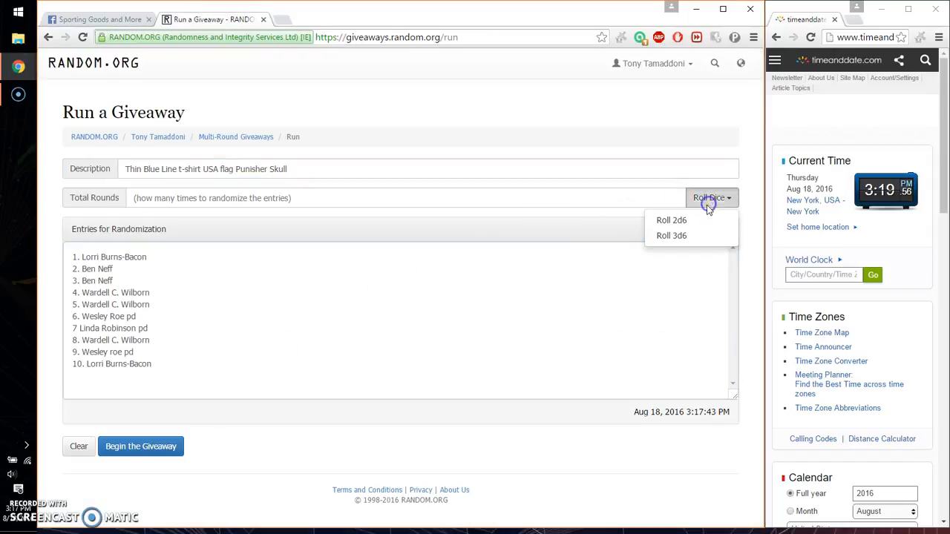
{"action": "left_click", "coordinate": [670, 219]}
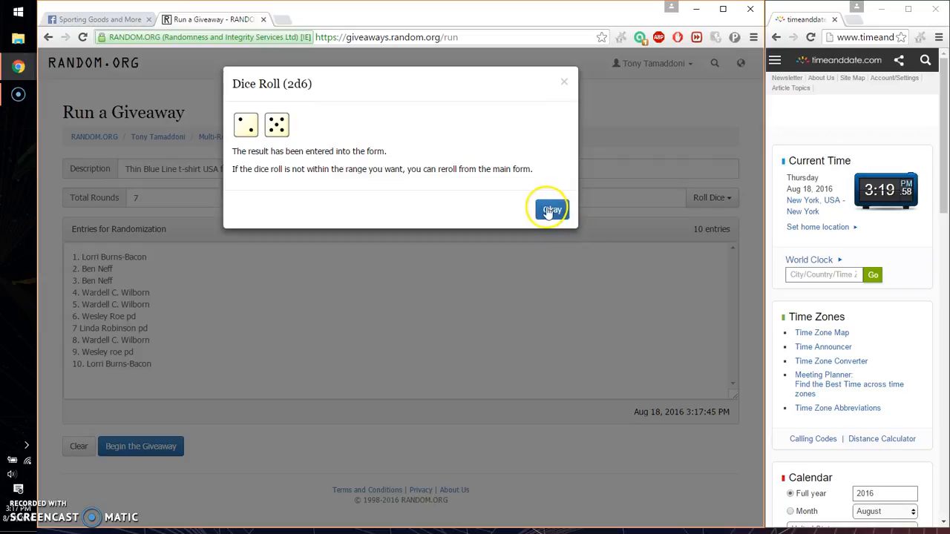
{"action": "left_click", "coordinate": [550, 210]}
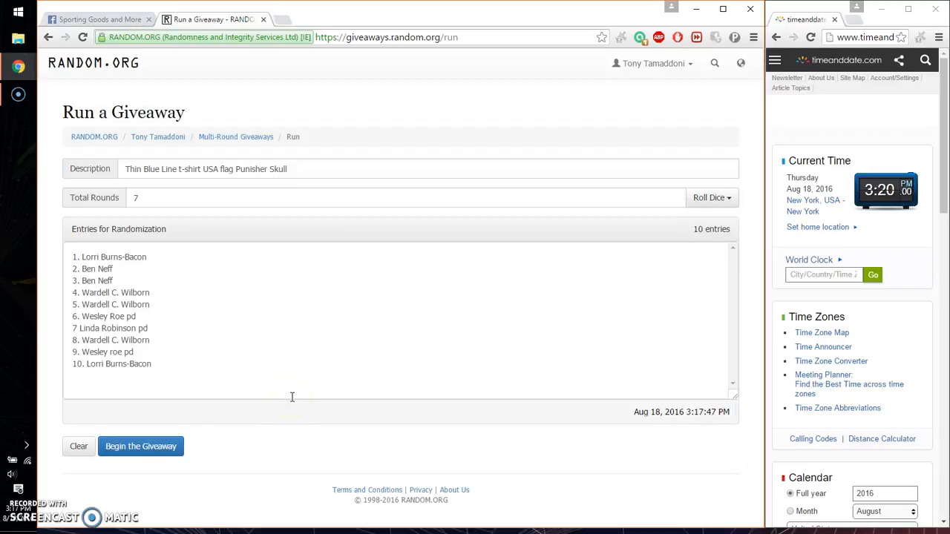
{"action": "left_click", "coordinate": [140, 446]}
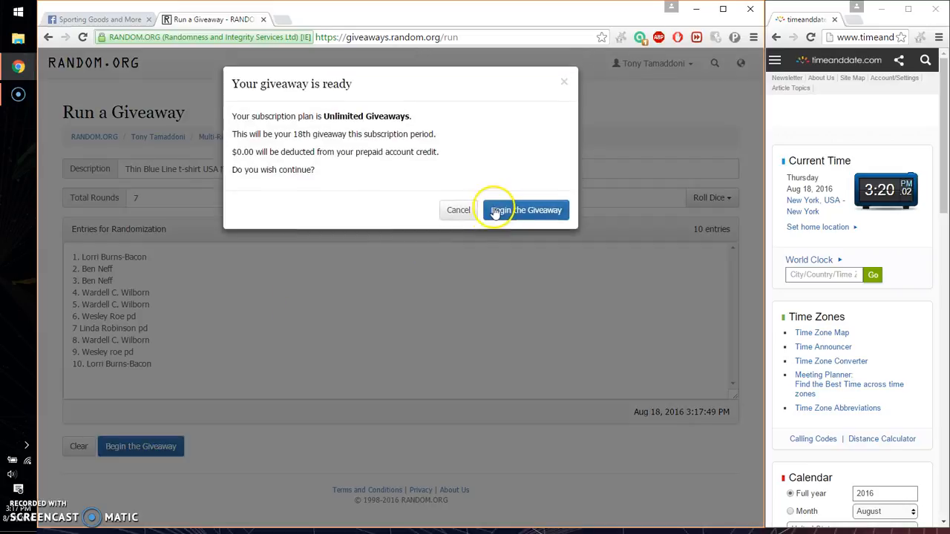
Confirm the start and run rounds one through six, leaving only the final round.
{"action": "left_click", "coordinate": [525, 210]}
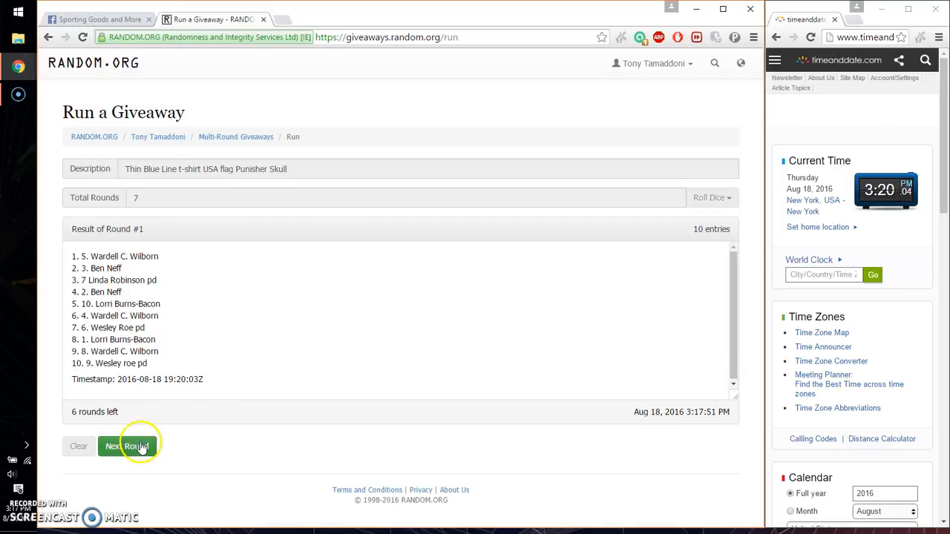
{"action": "left_click", "coordinate": [127, 446]}
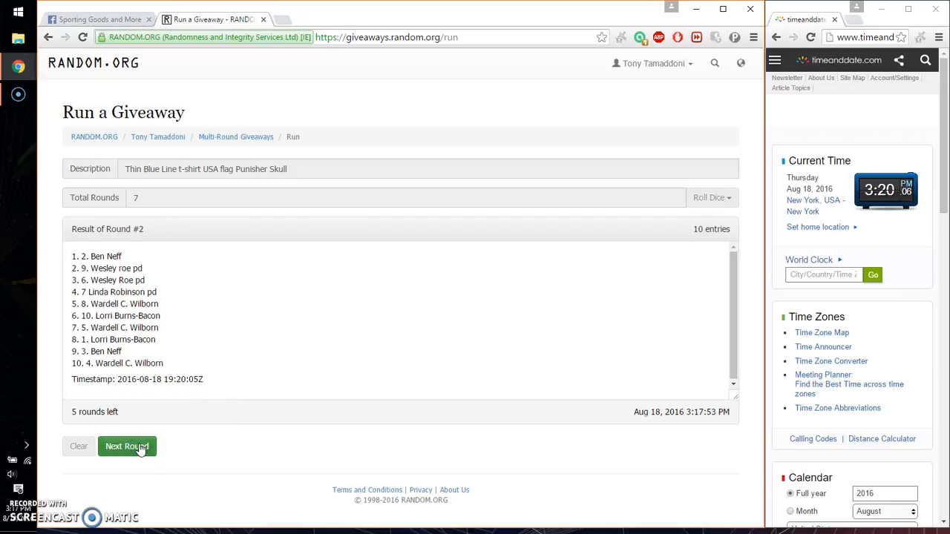
{"action": "left_click", "coordinate": [127, 446]}
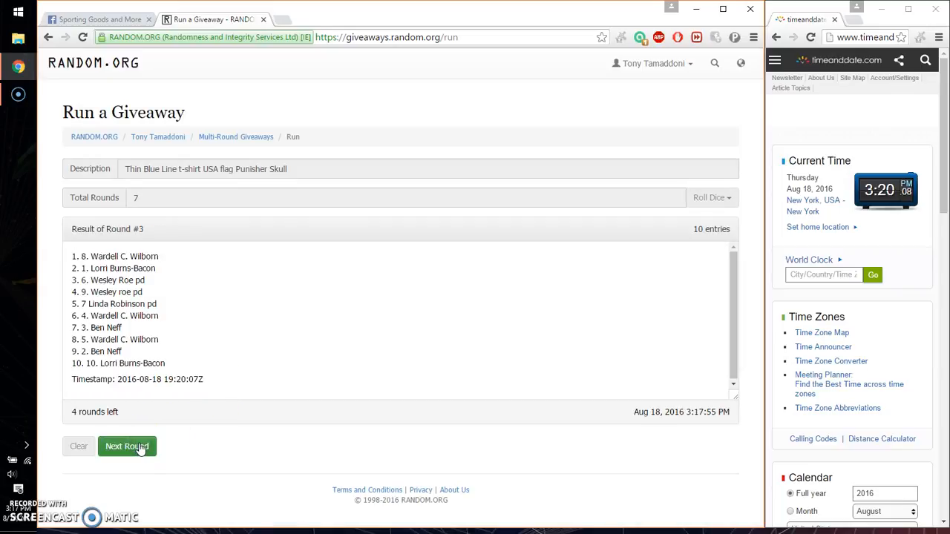
{"action": "left_click", "coordinate": [127, 446]}
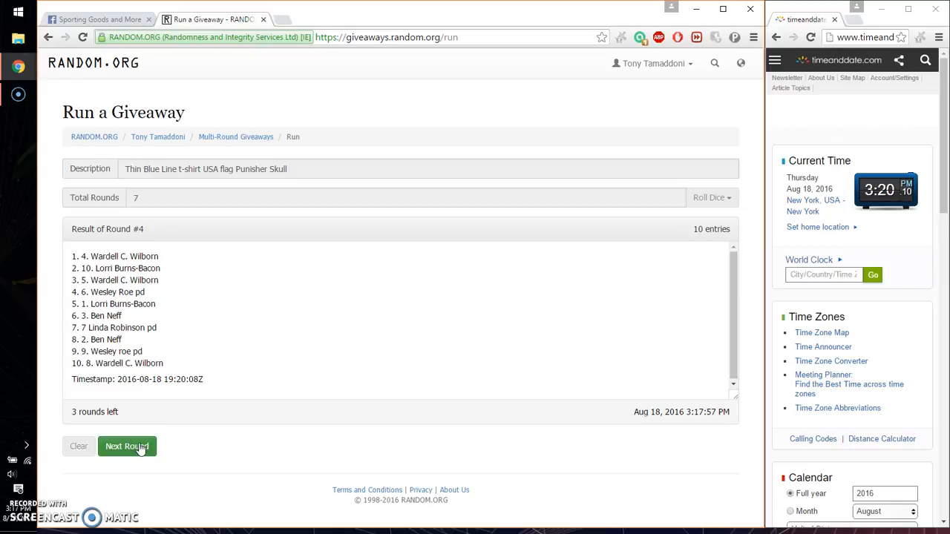
{"action": "left_click", "coordinate": [127, 446]}
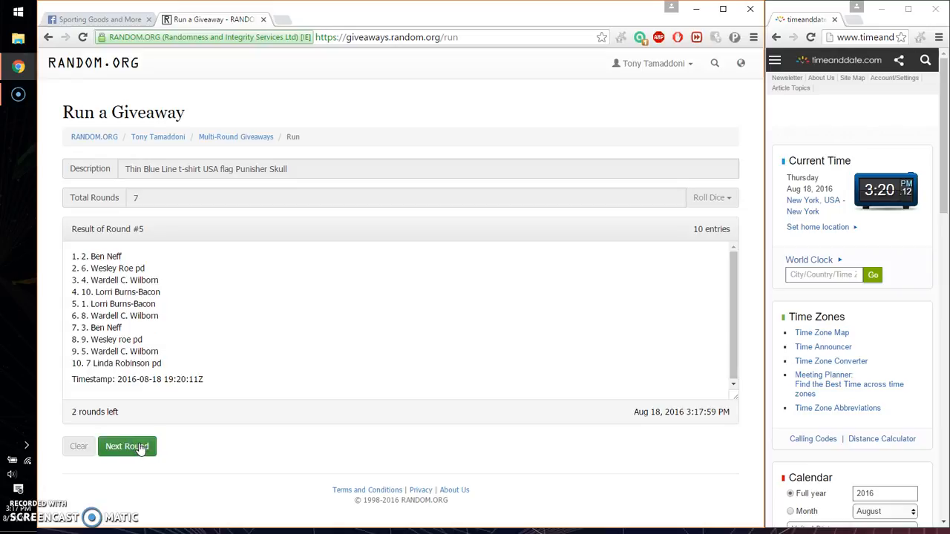
{"action": "left_click", "coordinate": [127, 446]}
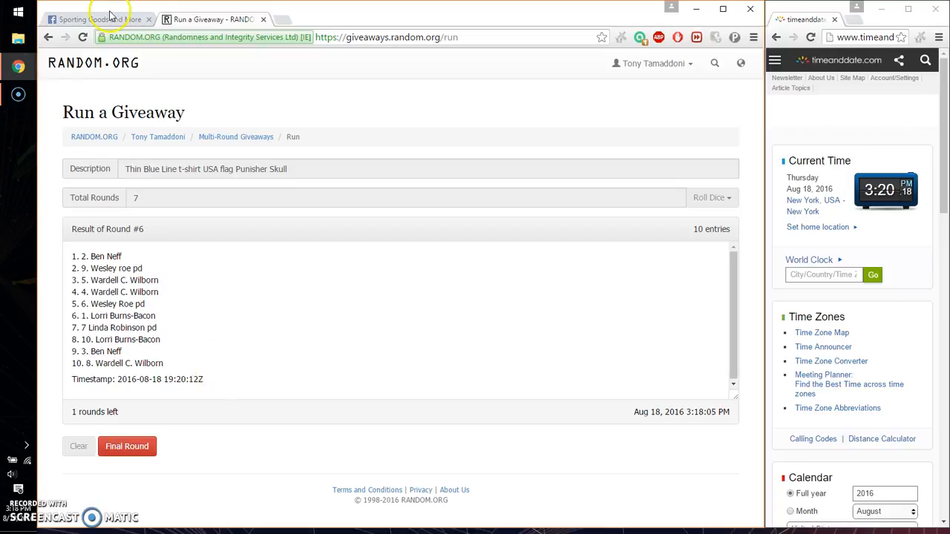
Comment 'good luck' on the Facebook post and return to the giveaway results.
{"action": "left_click", "coordinate": [96, 20]}
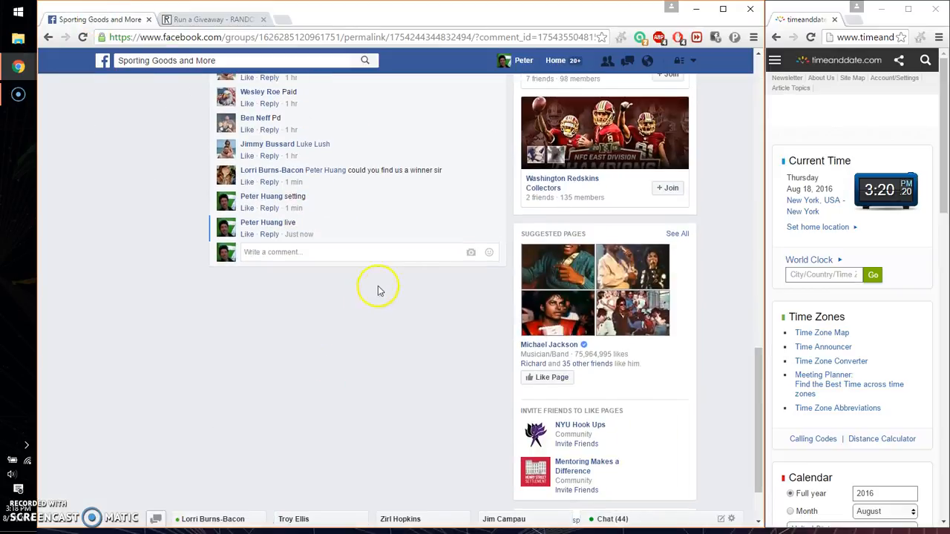
{"action": "type", "text": "good luck"}
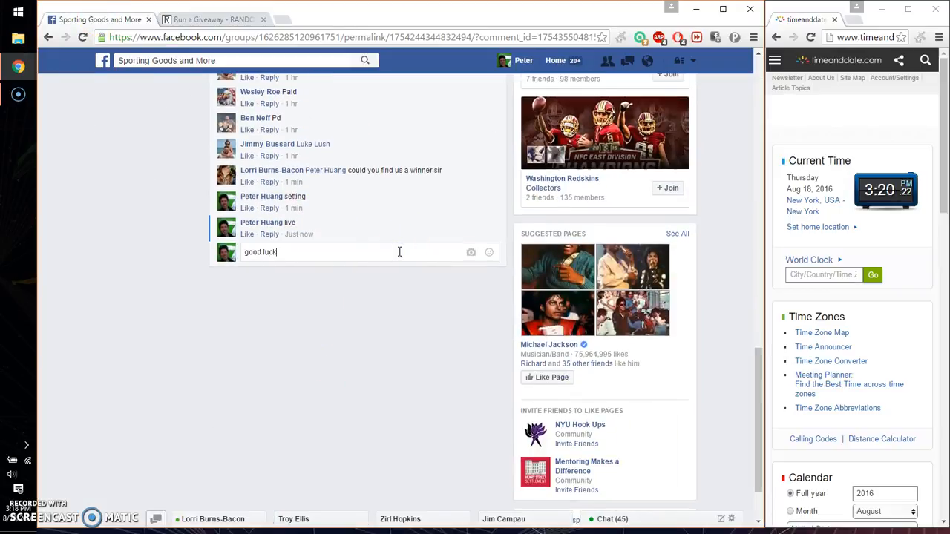
{"action": "left_click", "coordinate": [213, 19]}
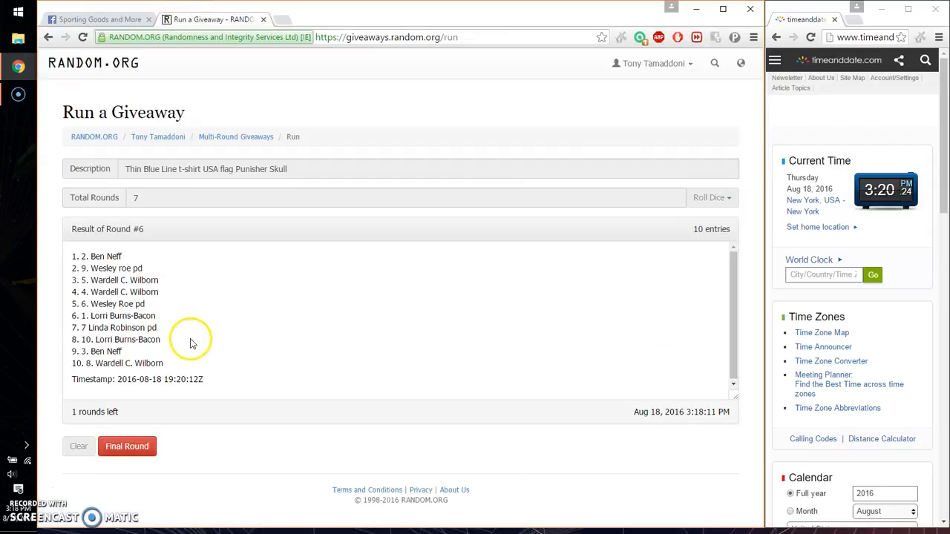
Run the seventh final round, highlight the first-place winner, and go announce 'done' on Facebook.
{"action": "left_click", "coordinate": [127, 446]}
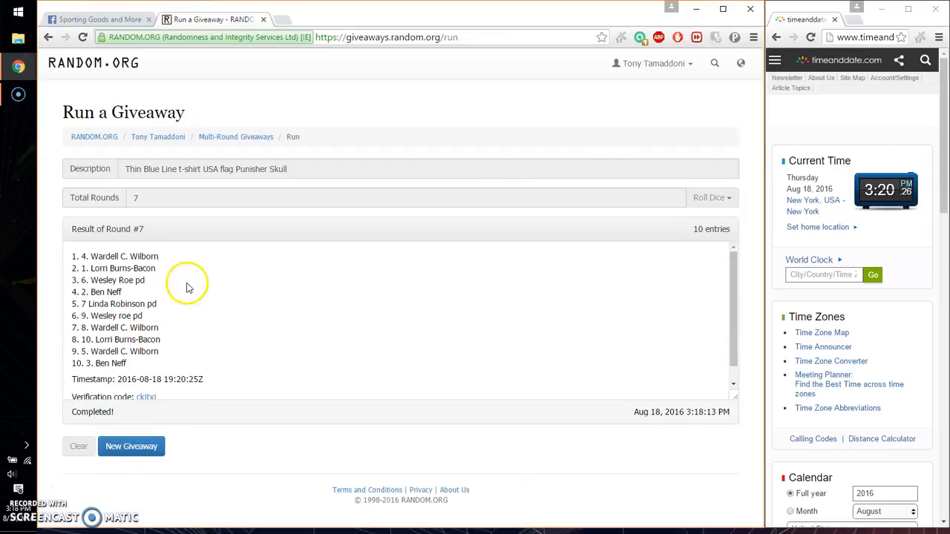
{"action": "double_click", "coordinate": [126, 256]}
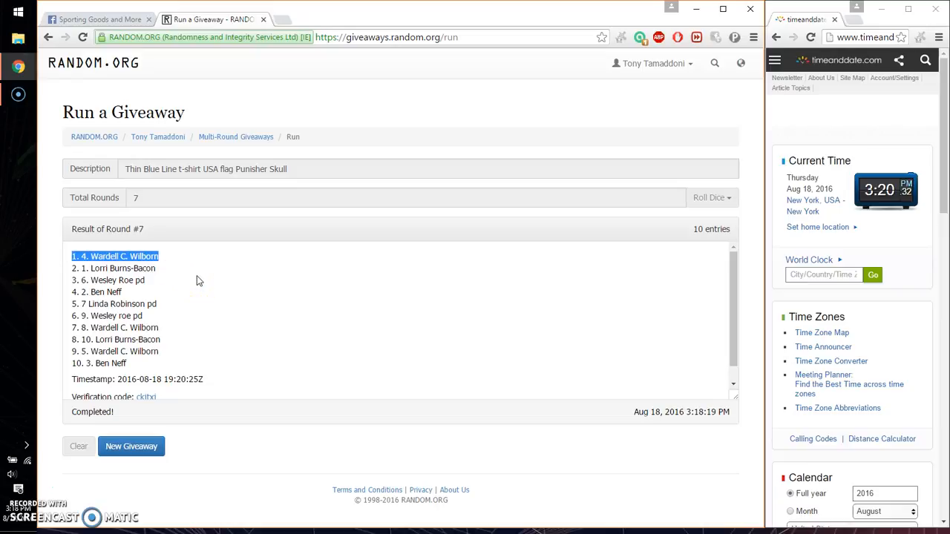
{"action": "left_click", "coordinate": [96, 20]}
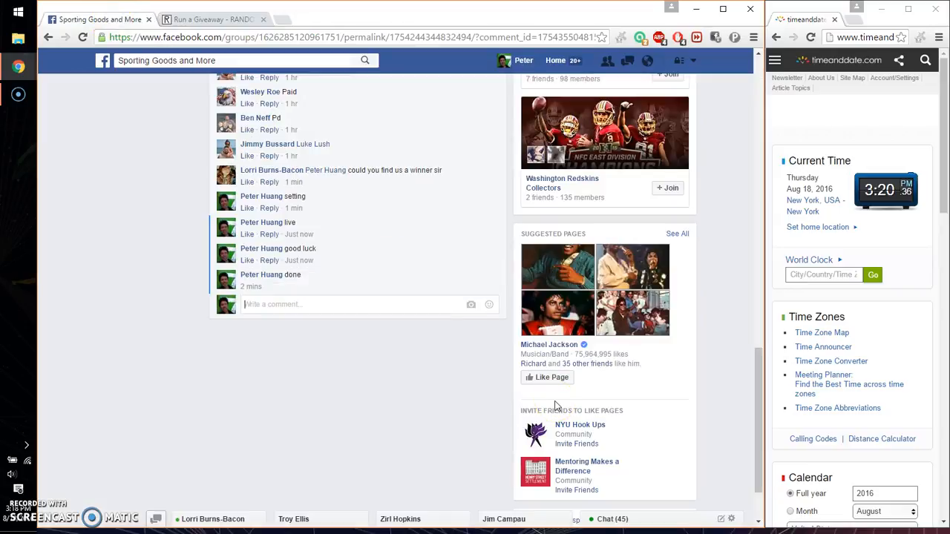
{"action": "mouse_move", "coordinate": [298, 286]}
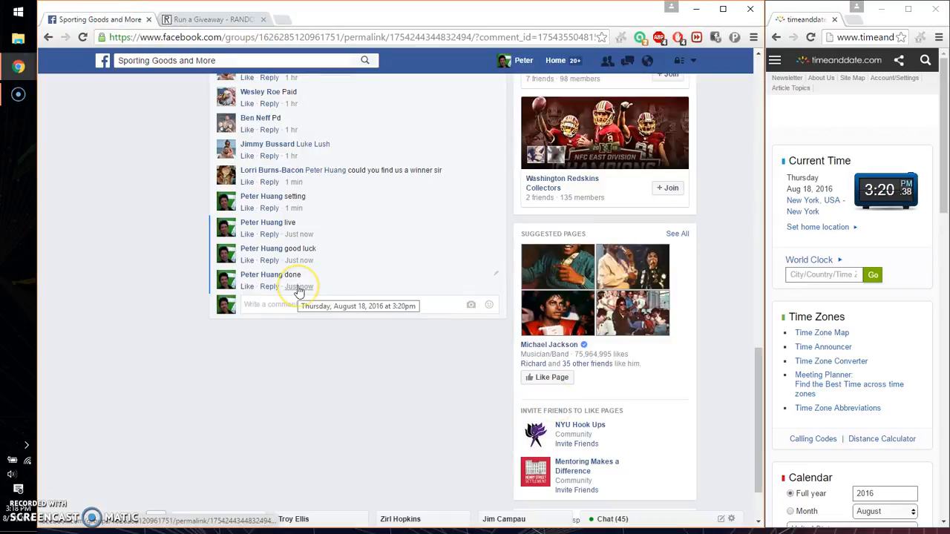